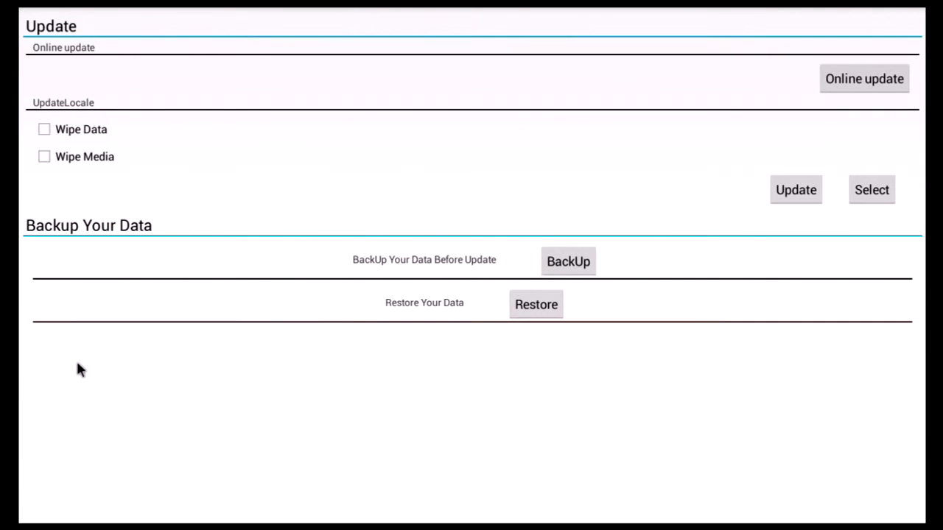
mouse_move(259, 95)
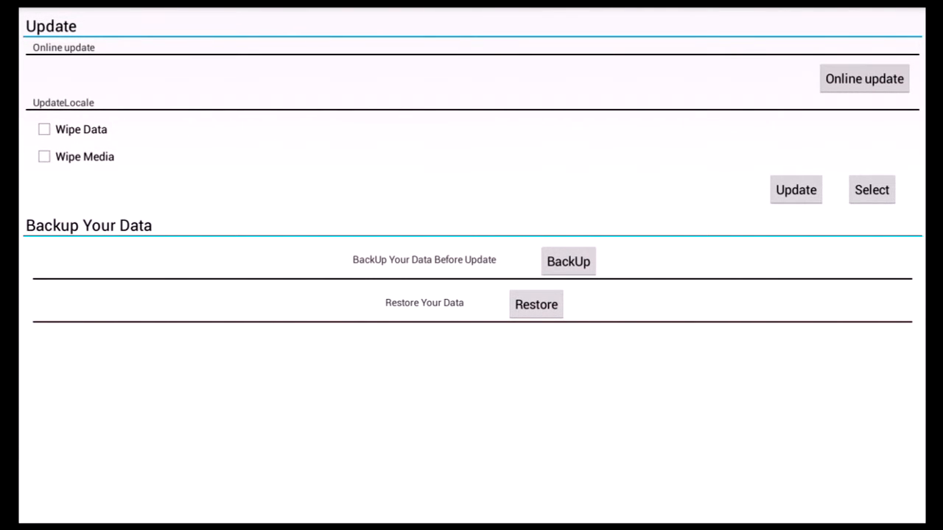
mouse_move(425, 348)
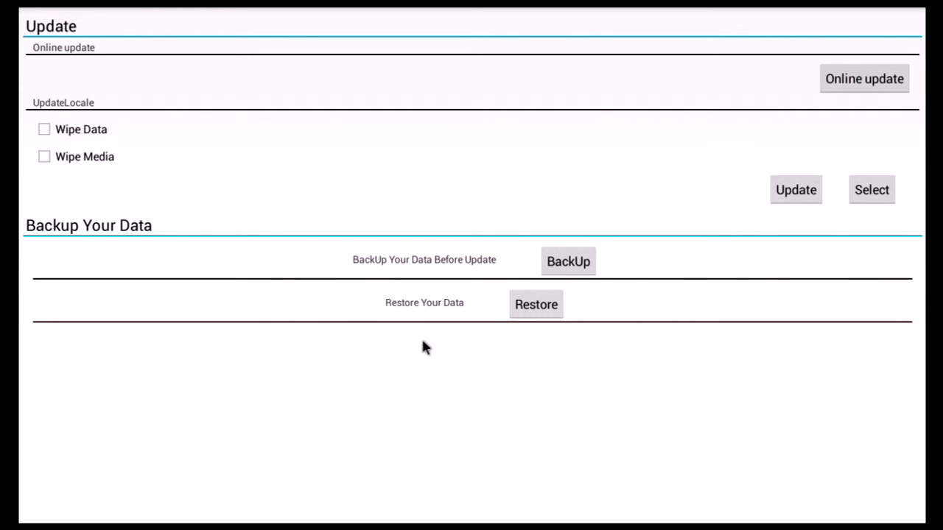
mouse_move(433, 16)
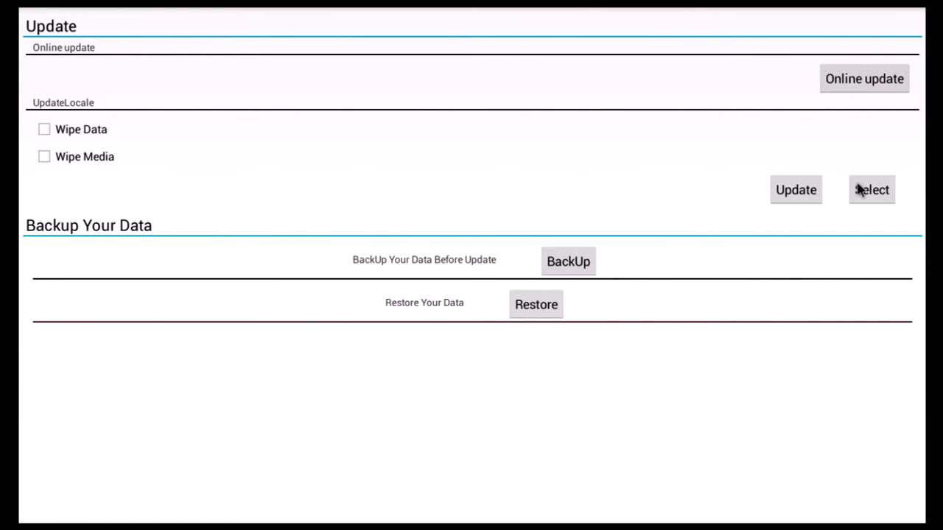
mouse_move(816, 221)
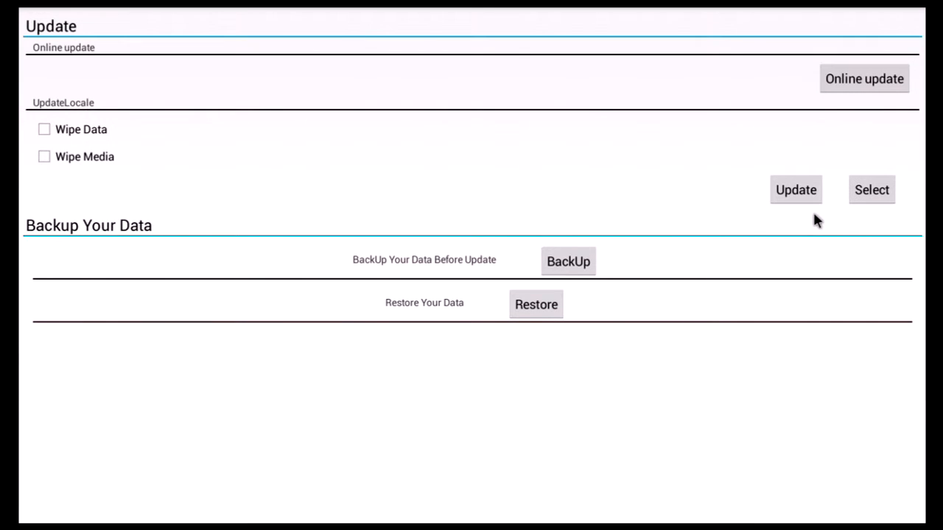
mouse_move(842, 211)
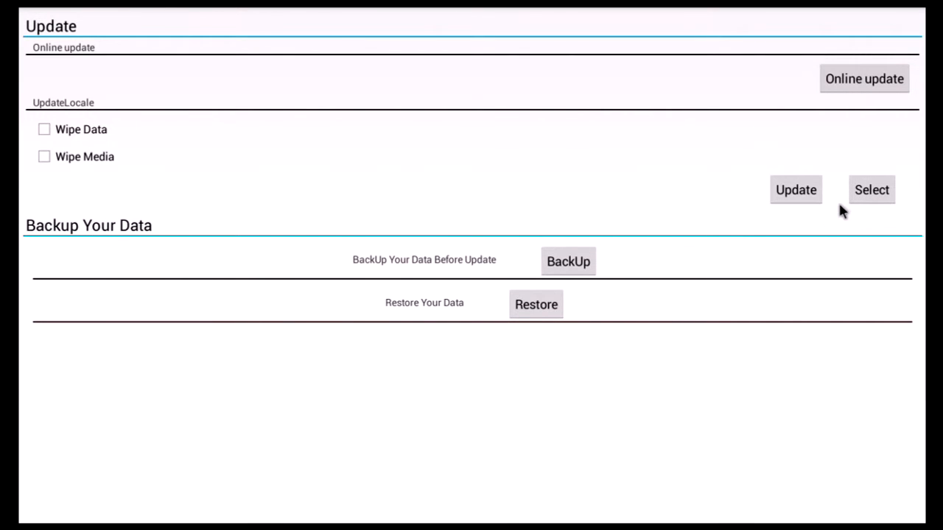
mouse_move(902, 99)
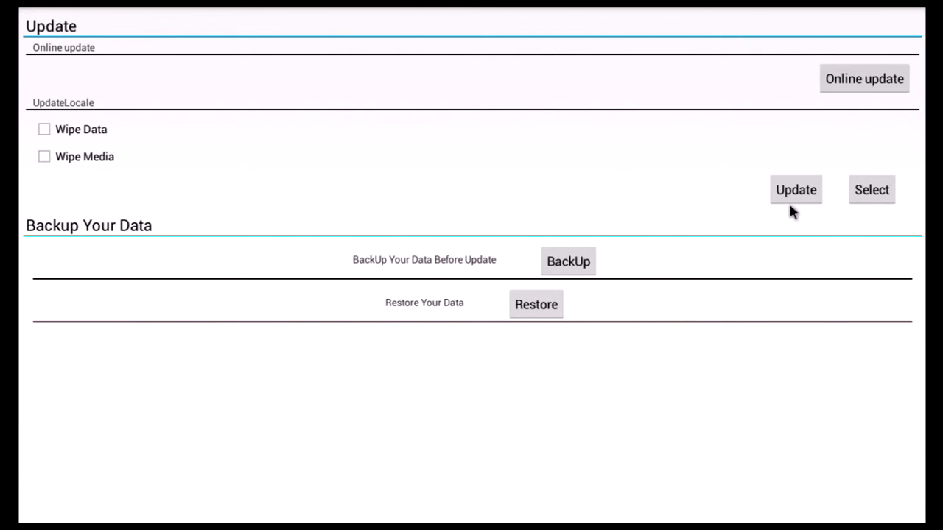
mouse_move(663, 273)
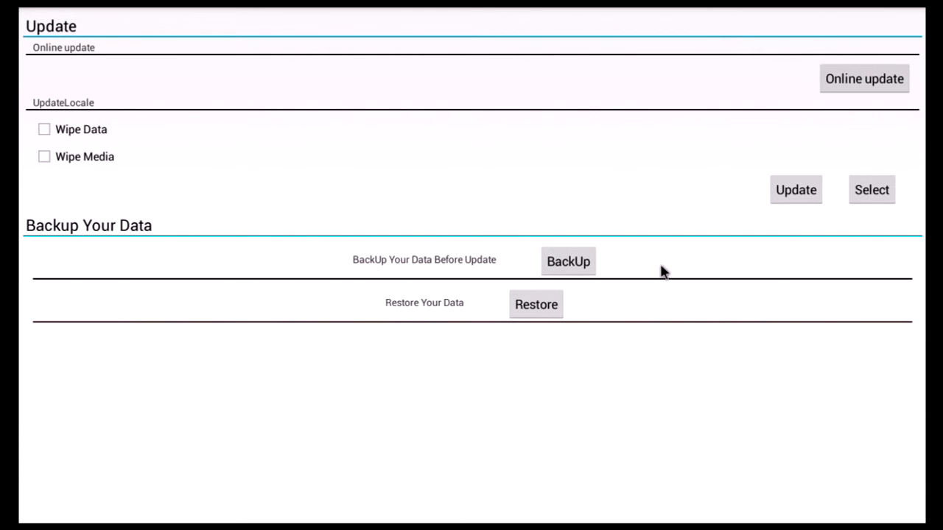